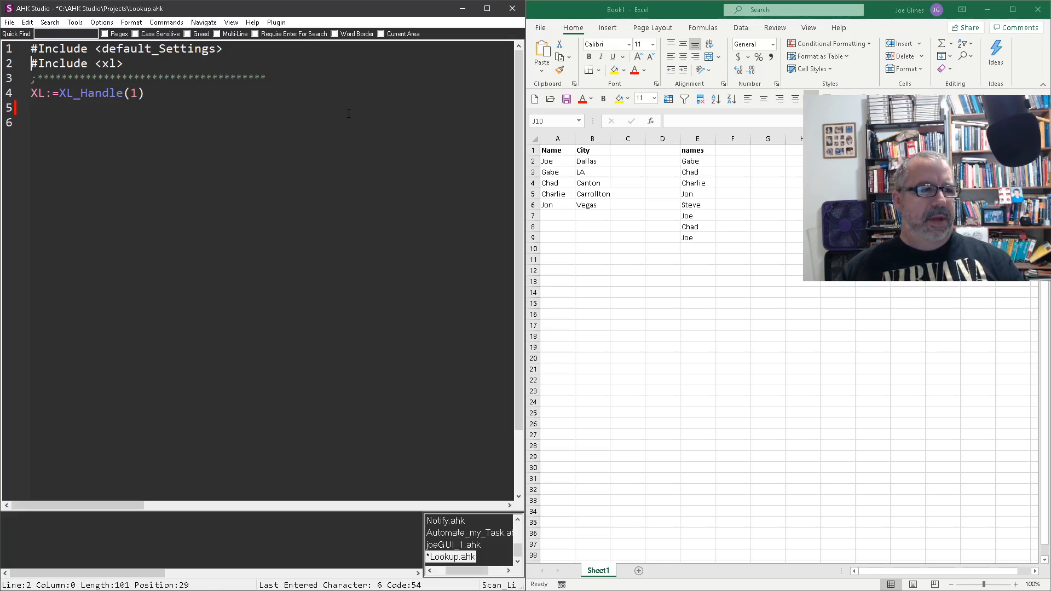
Begin an XL_VLookup call on line 5 with XL as its first argument
double_click(78, 63)
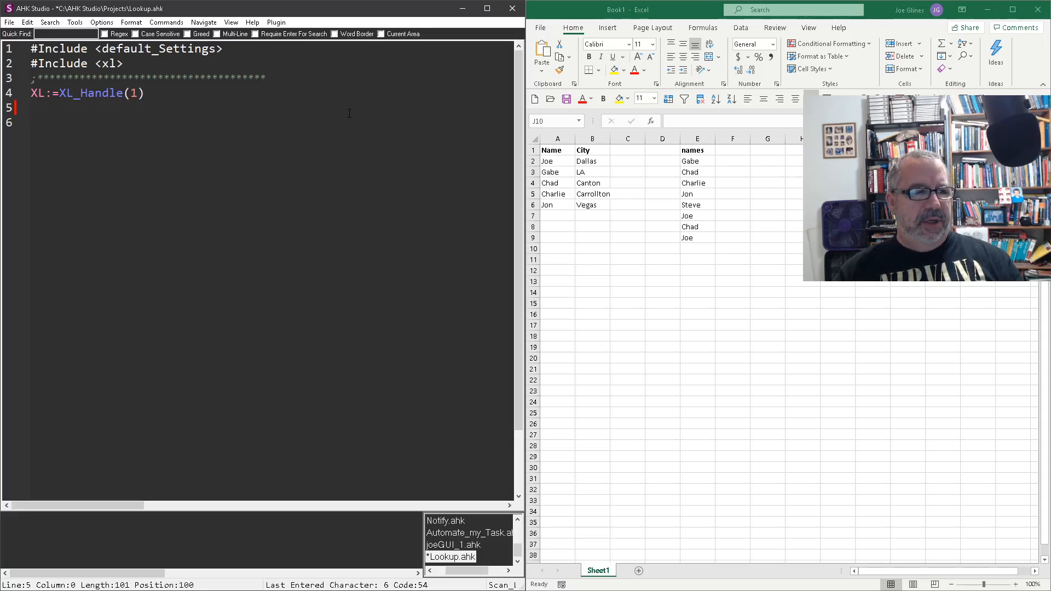
text(XL)
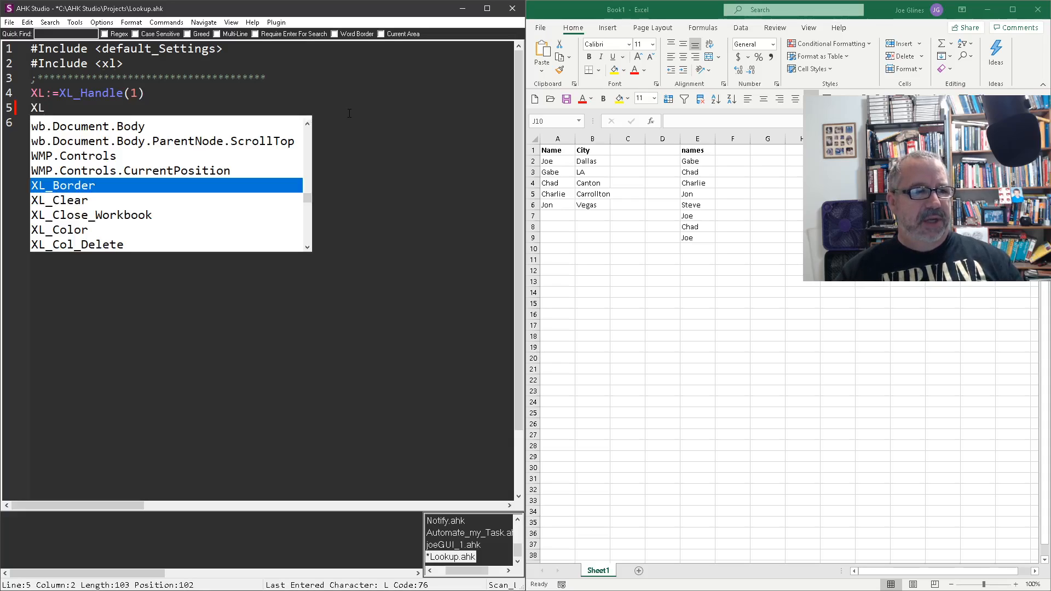
text(_v)
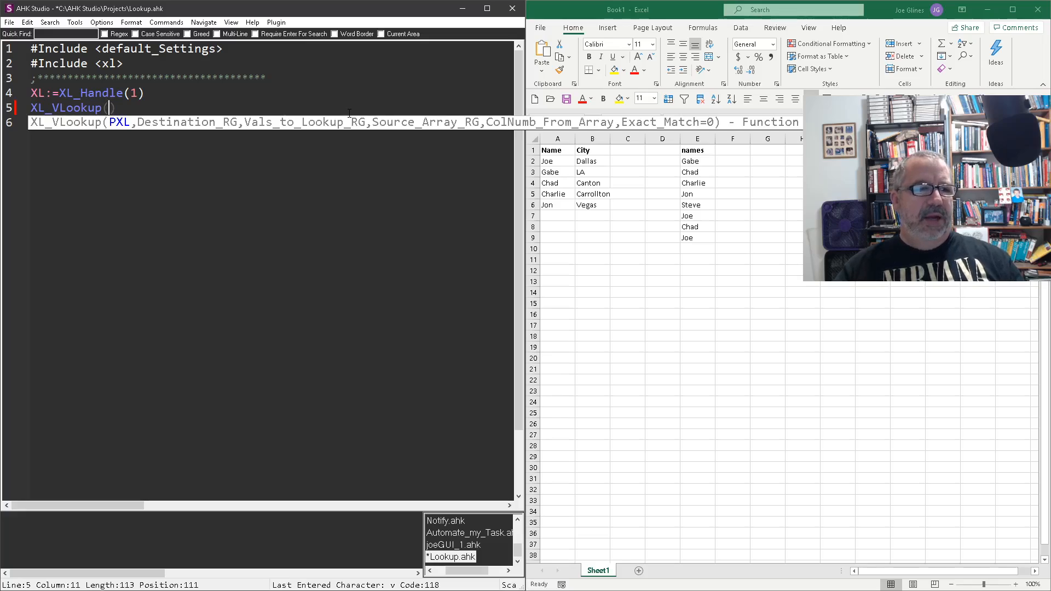
text(XL)
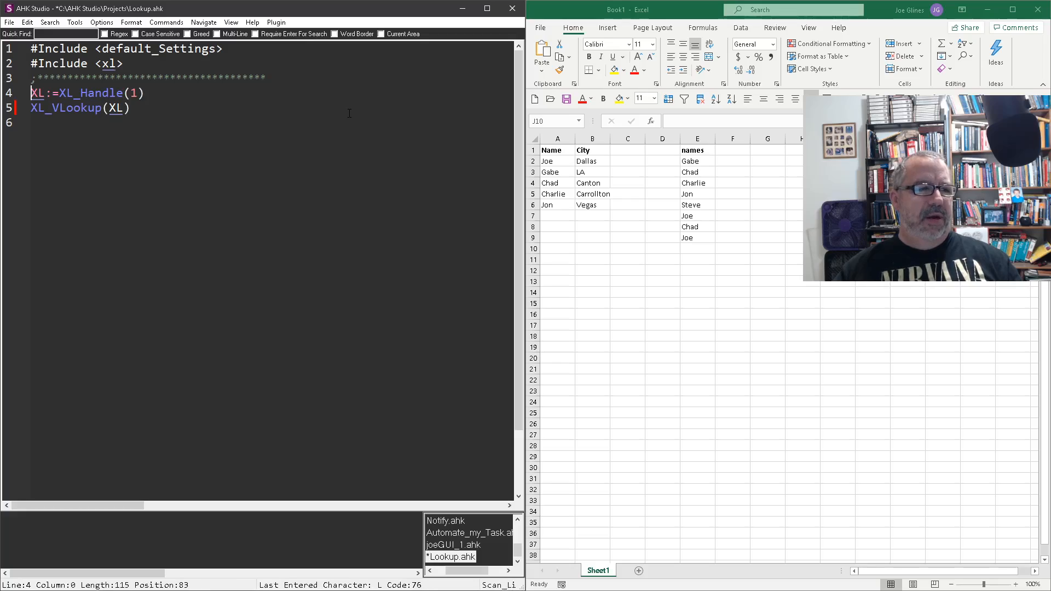
double_click(116, 108)
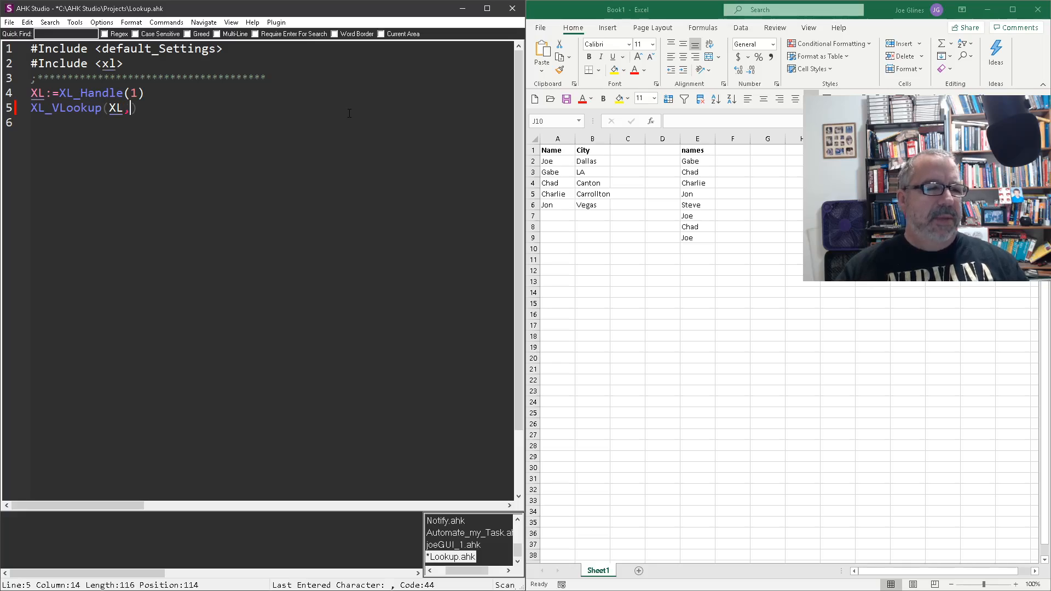
text(,)
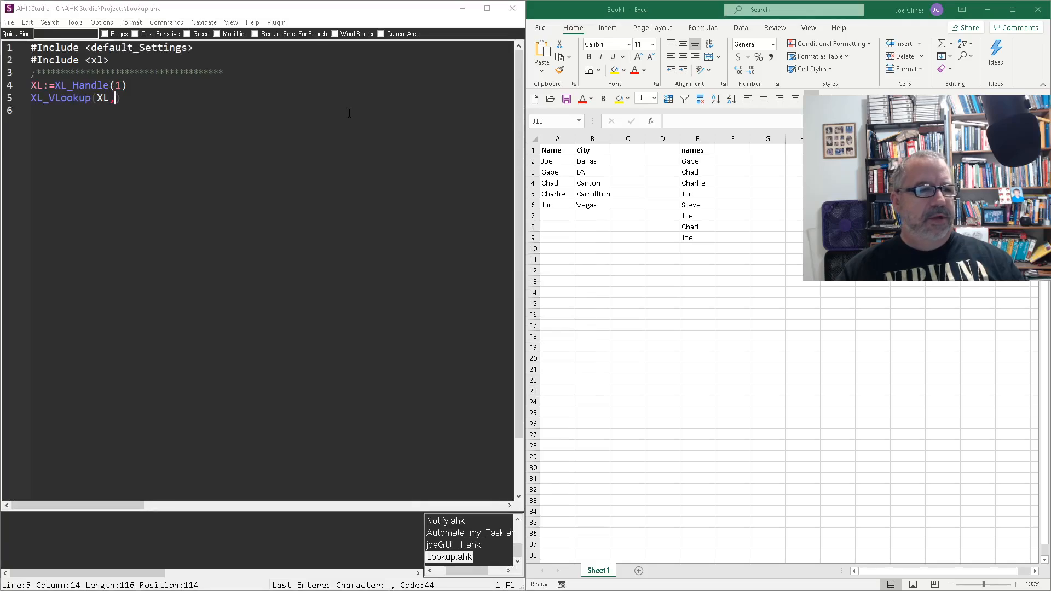
Save the script and add "F2:F9" as the destination range argument
key(ctrl+s)
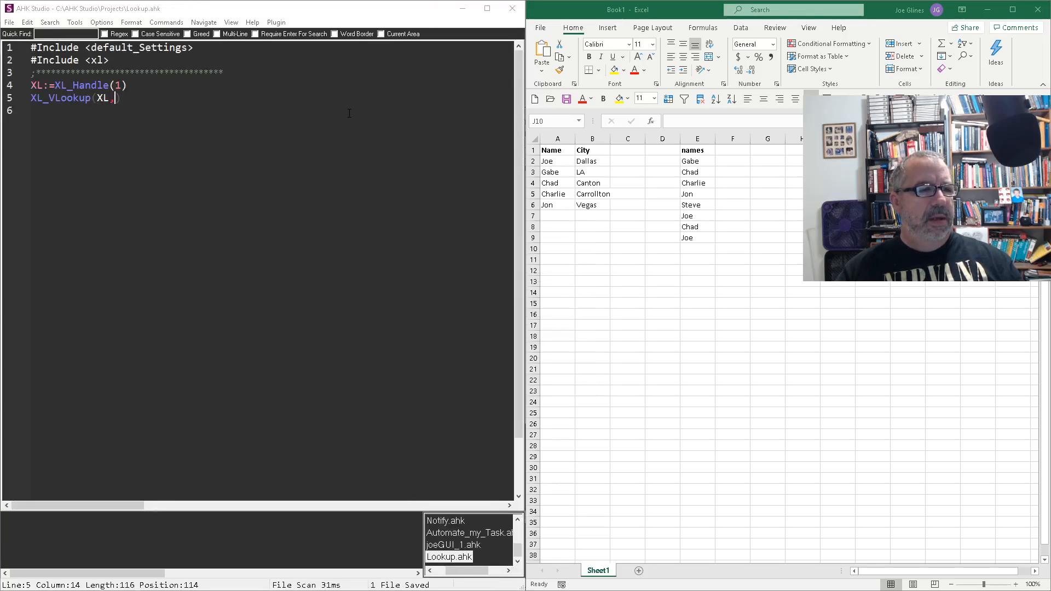
text(,)
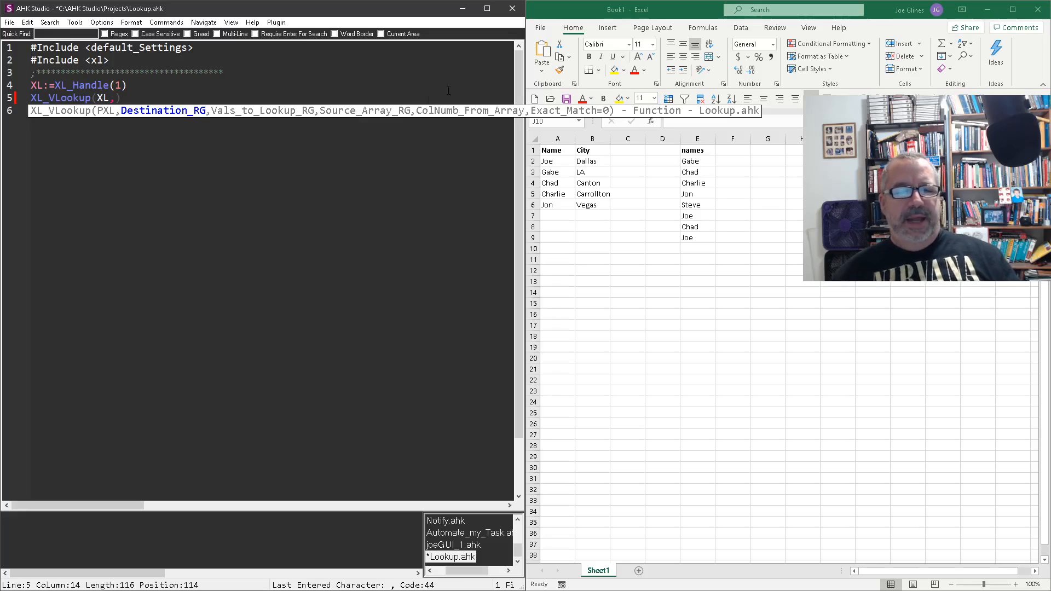
mouse_move(564, 221)
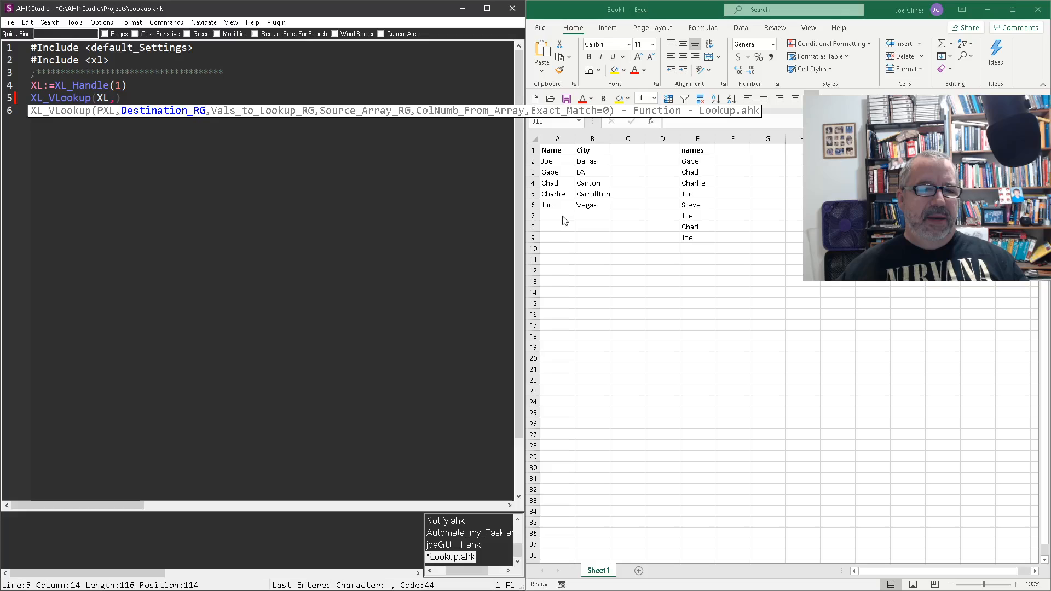
mouse_move(565, 211)
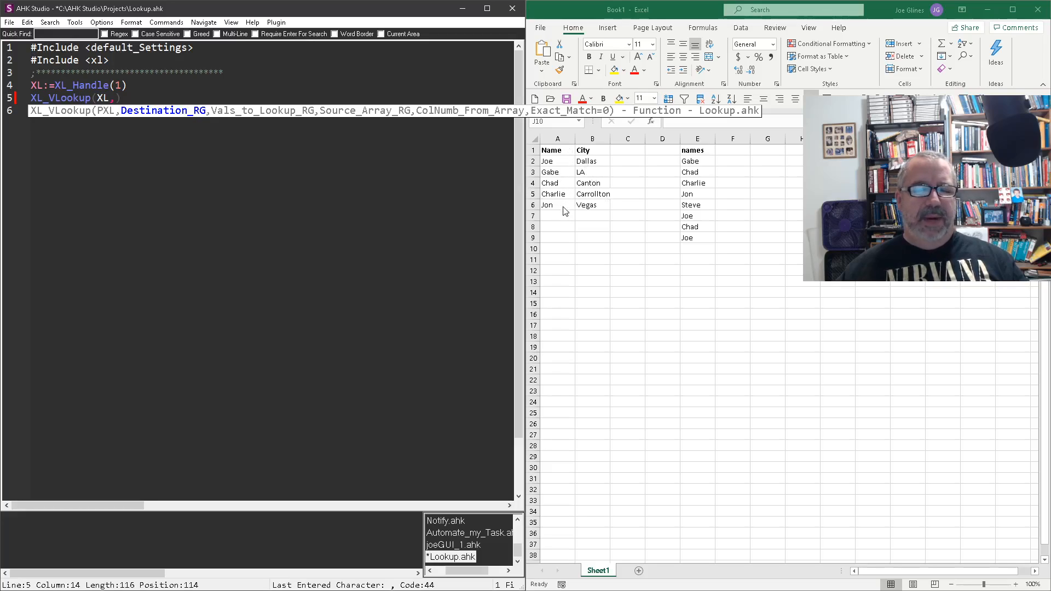
mouse_move(704, 200)
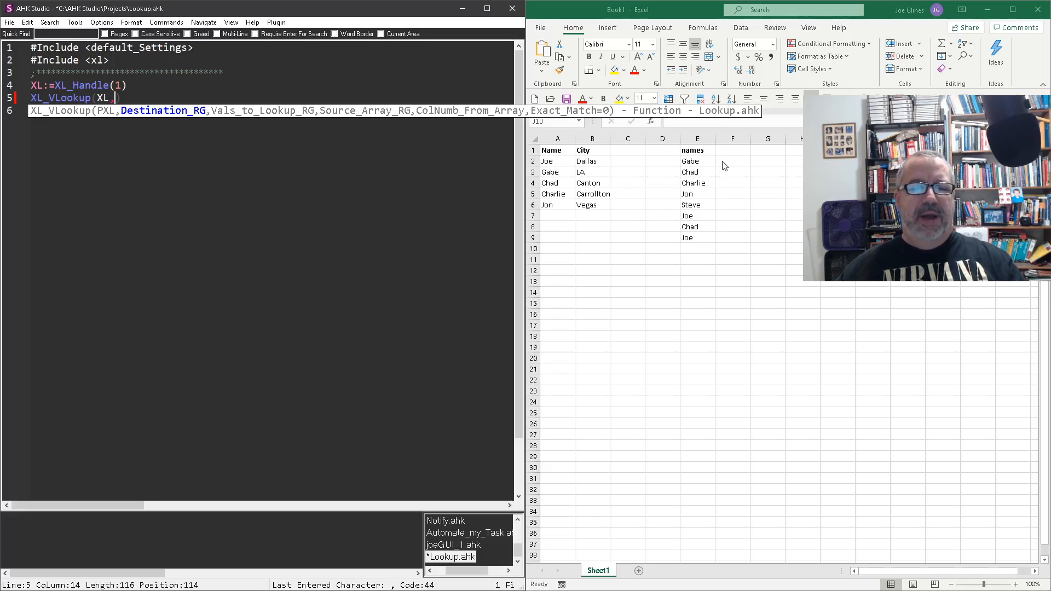
mouse_move(734, 241)
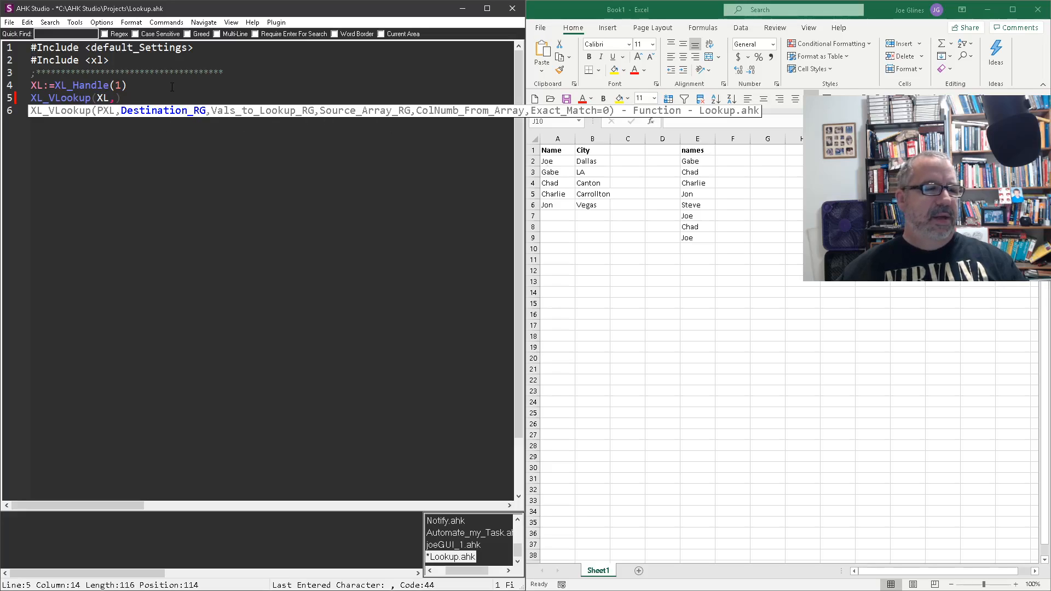
text("")
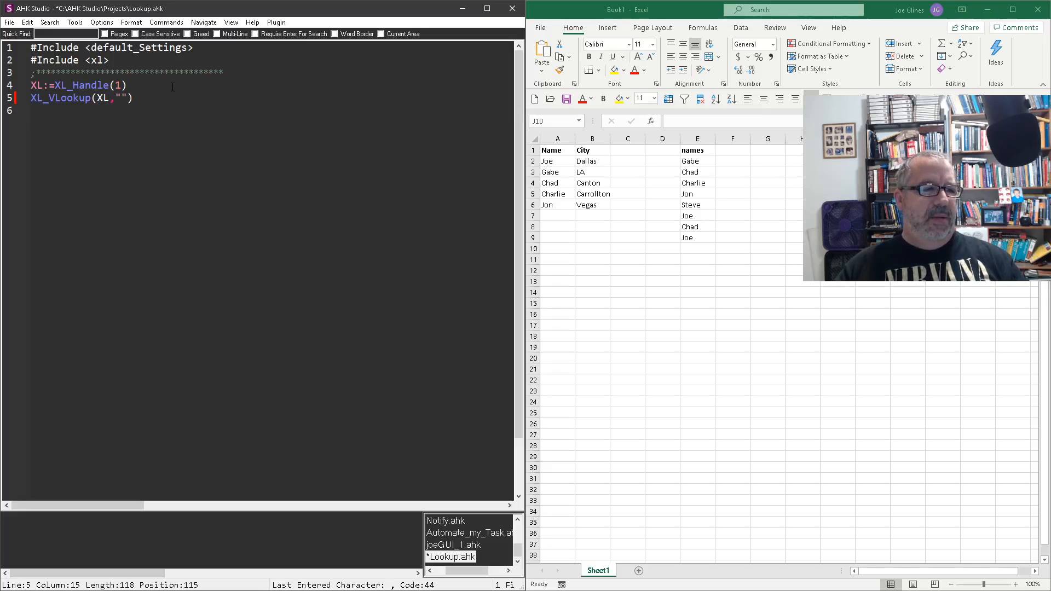
text(F2:)
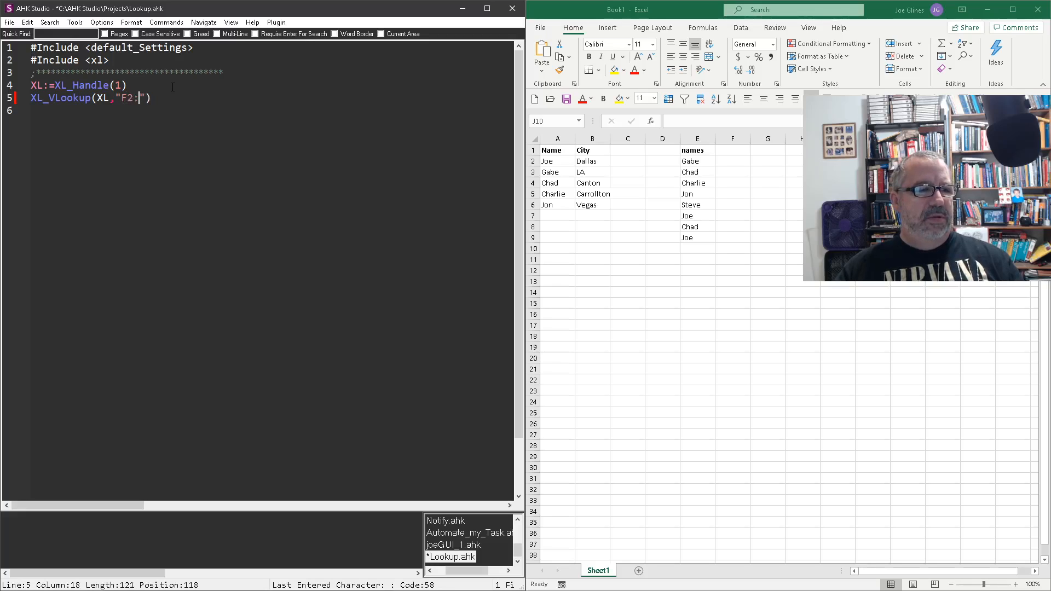
text(F9)
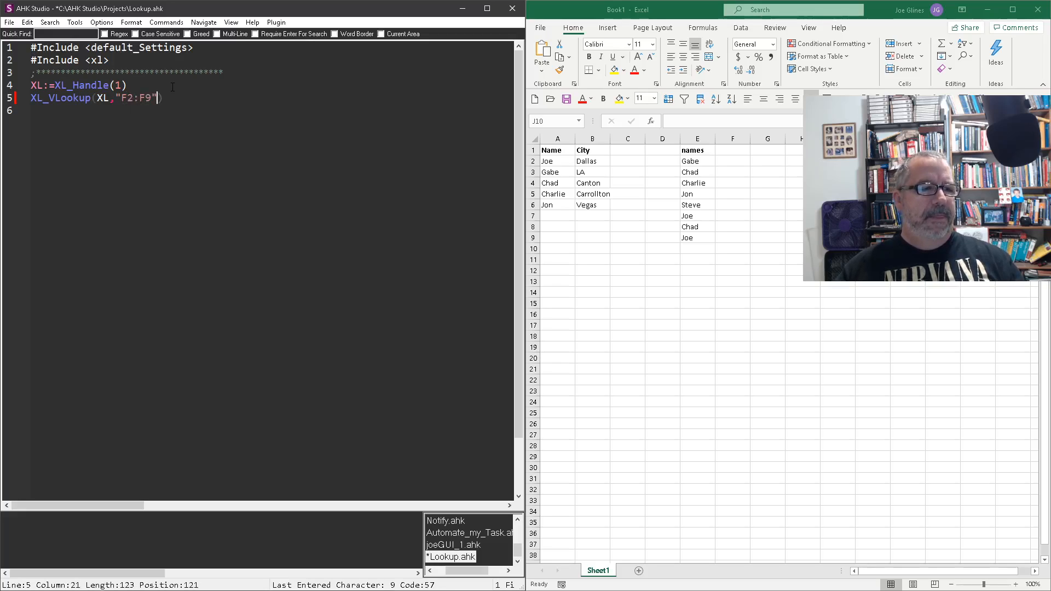
text(,)
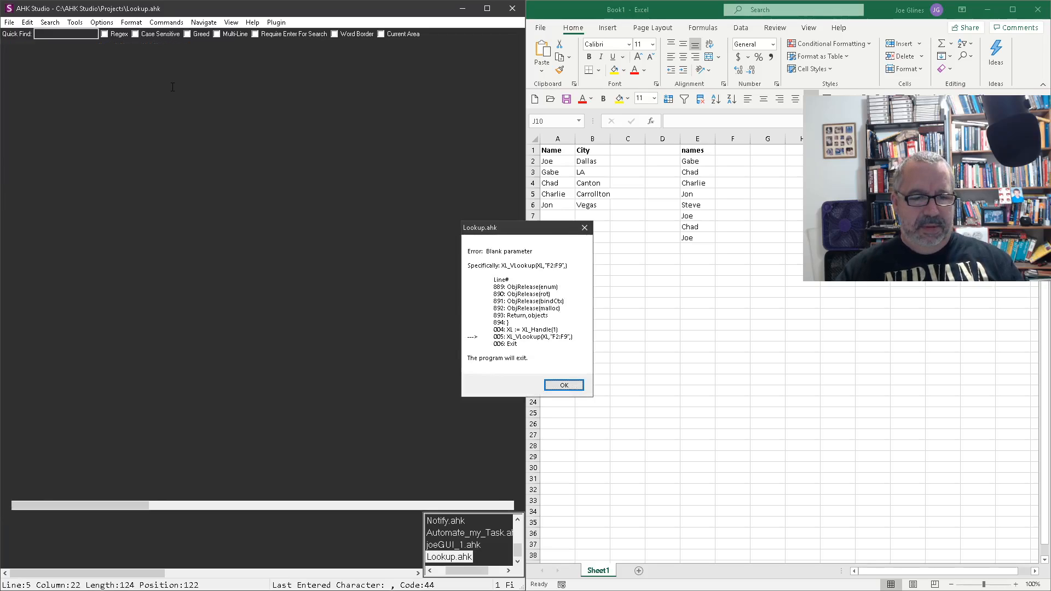
Dismiss the blank-parameter error dialog and save the script
click(563, 385)
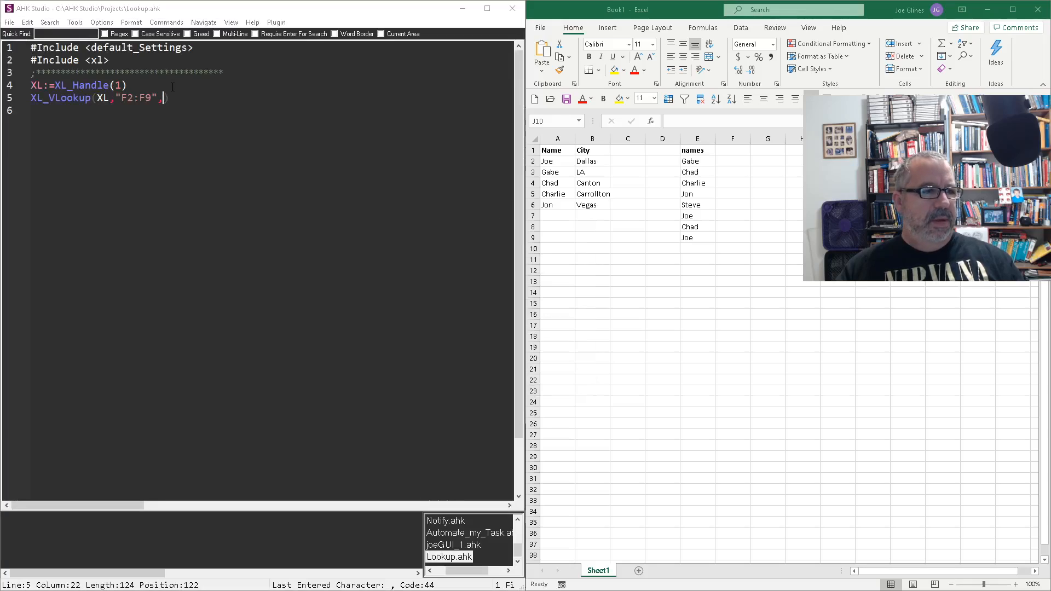
key(ctrl+s)
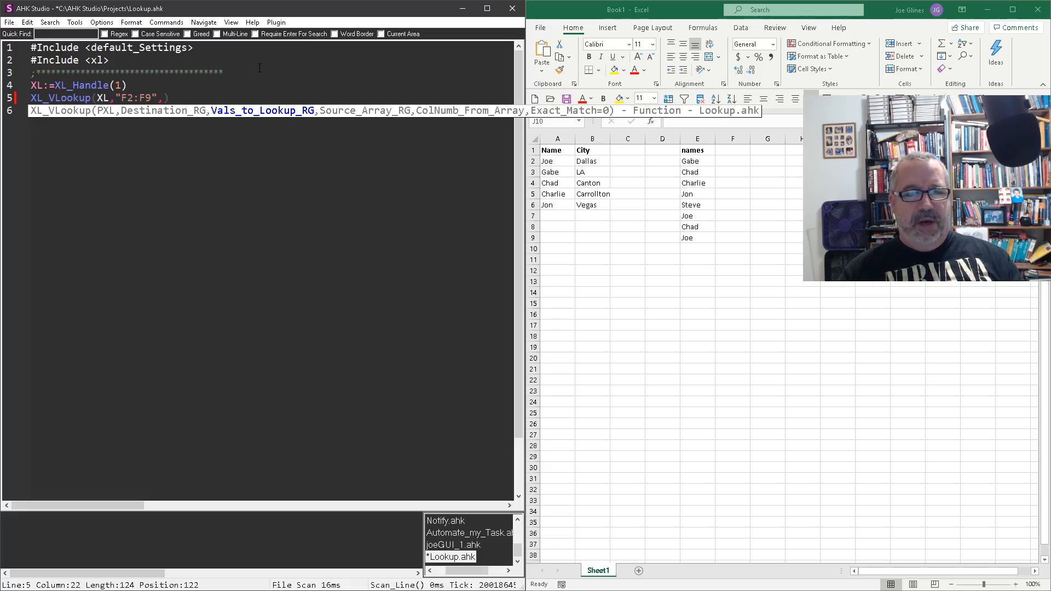
Finish the call with arguments "E2:E9", "A1:B6", return column 2 and match 0
text(E")
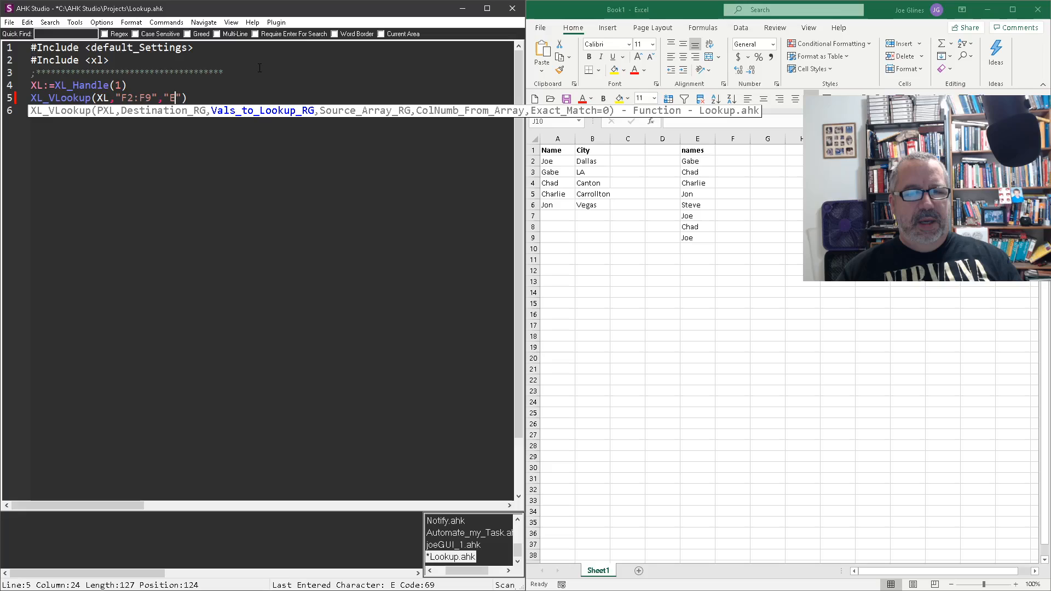
text(2:E)
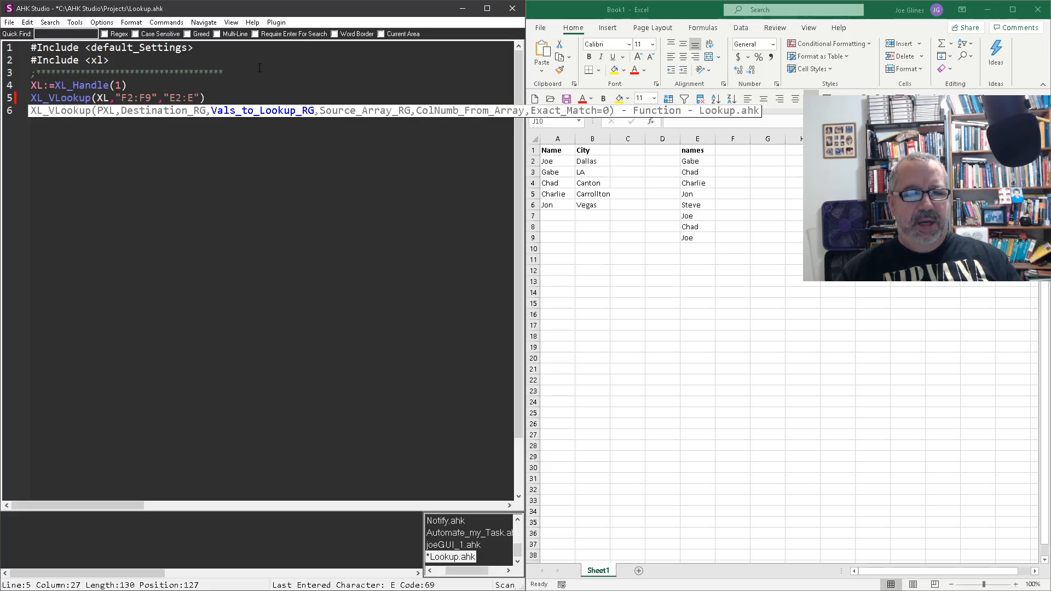
text(9)
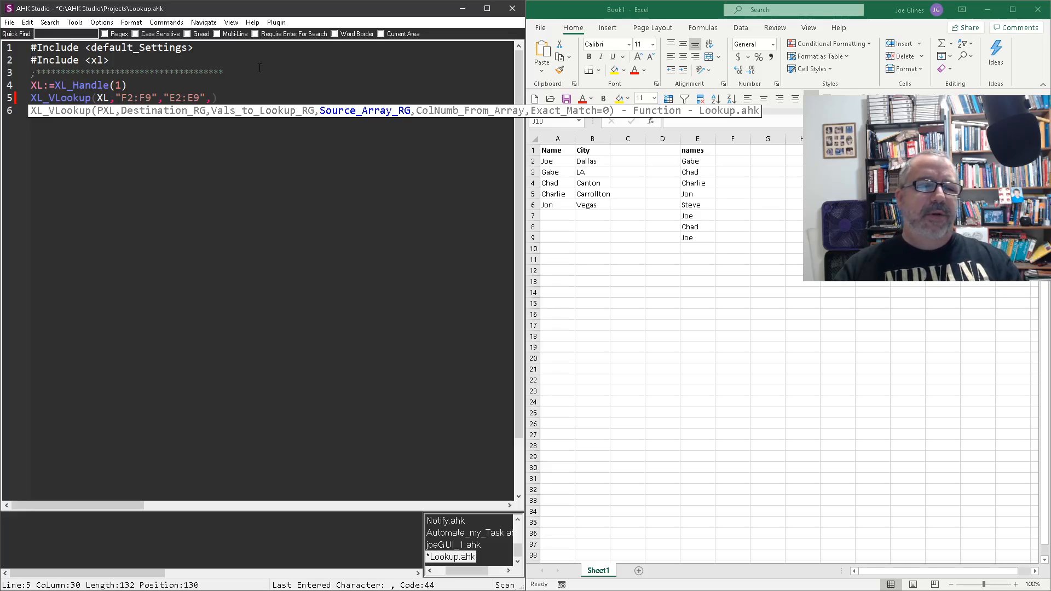
key(Backspace)
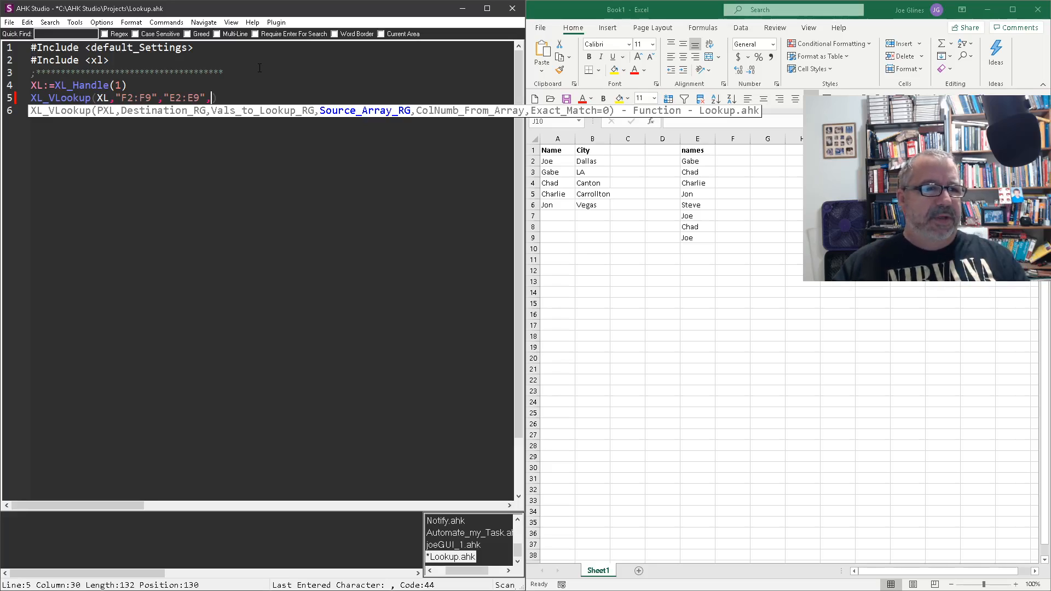
text(,"A")
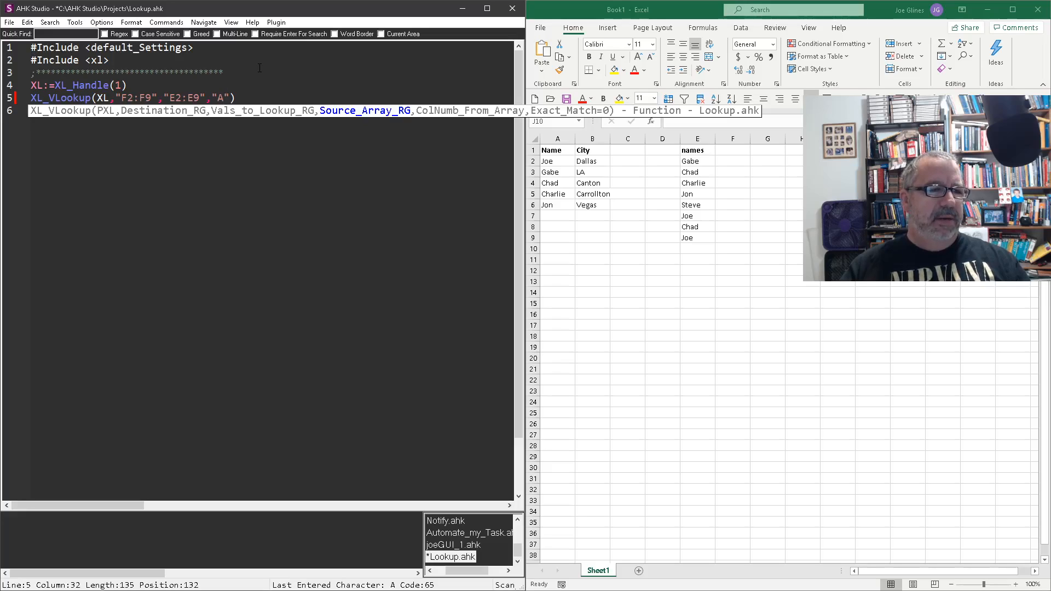
text(1:)
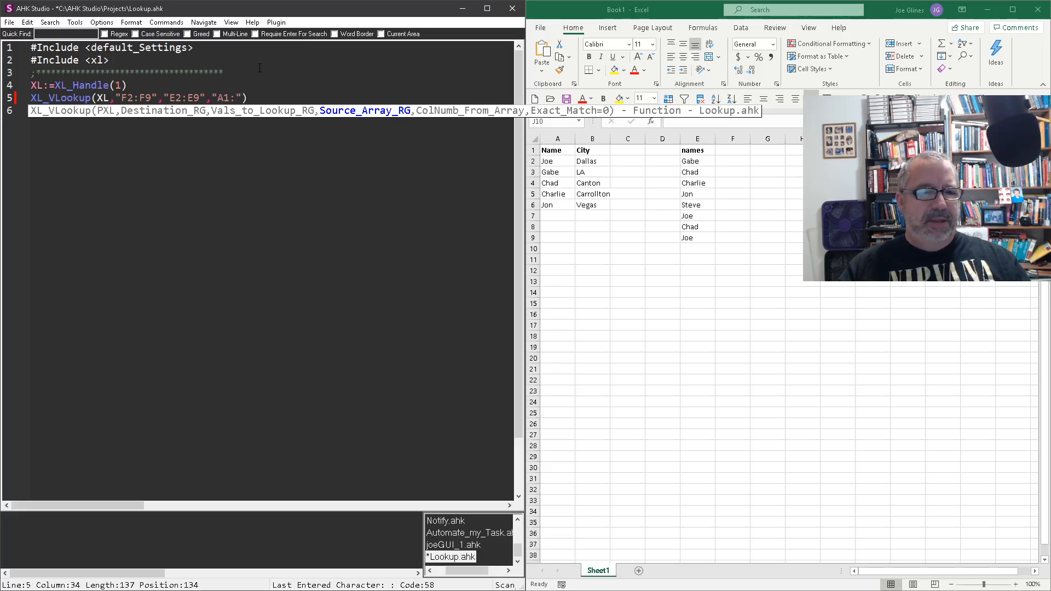
text(B)
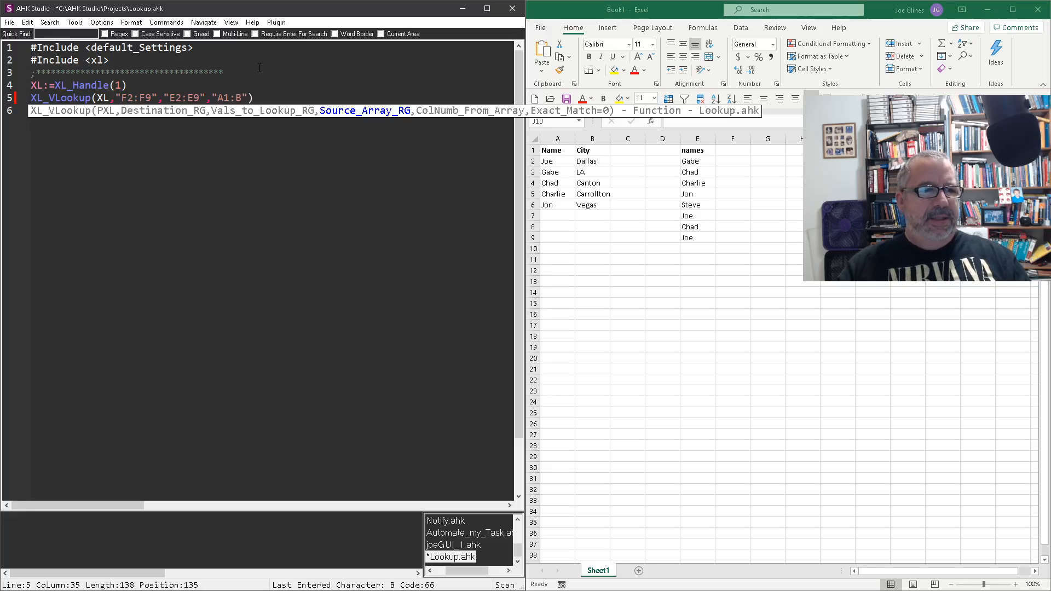
text(6)
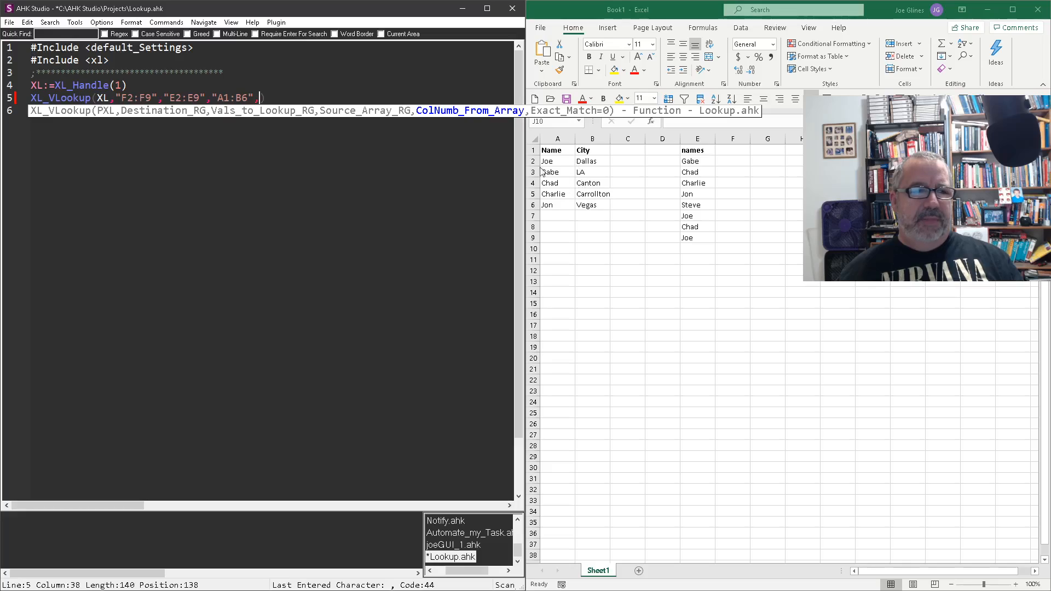
text(2,)
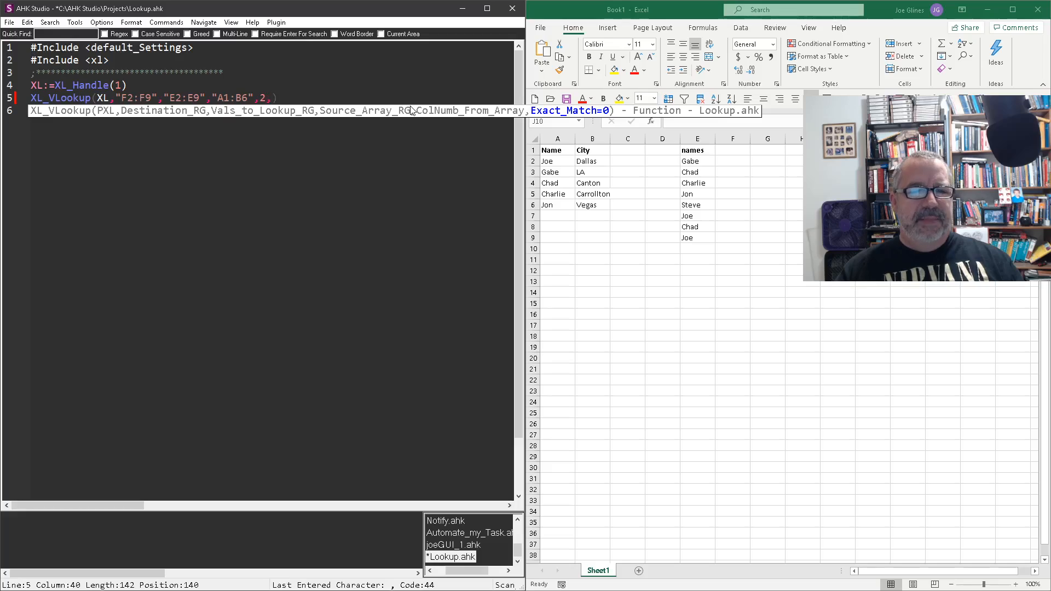
text(0)
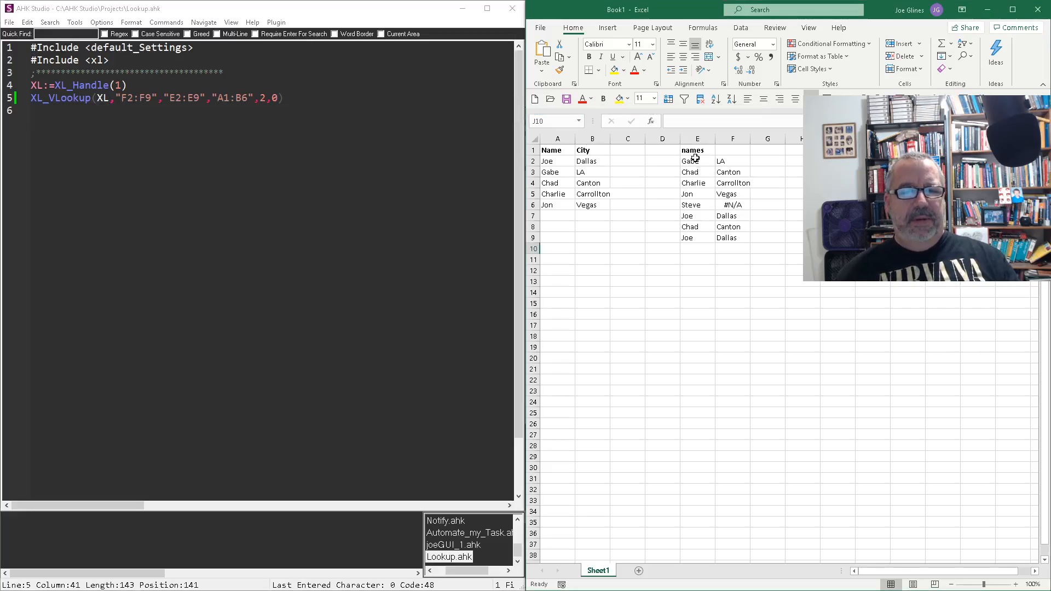
Check the looked-up cities against the names, including Steve's #N/A result
click(592, 172)
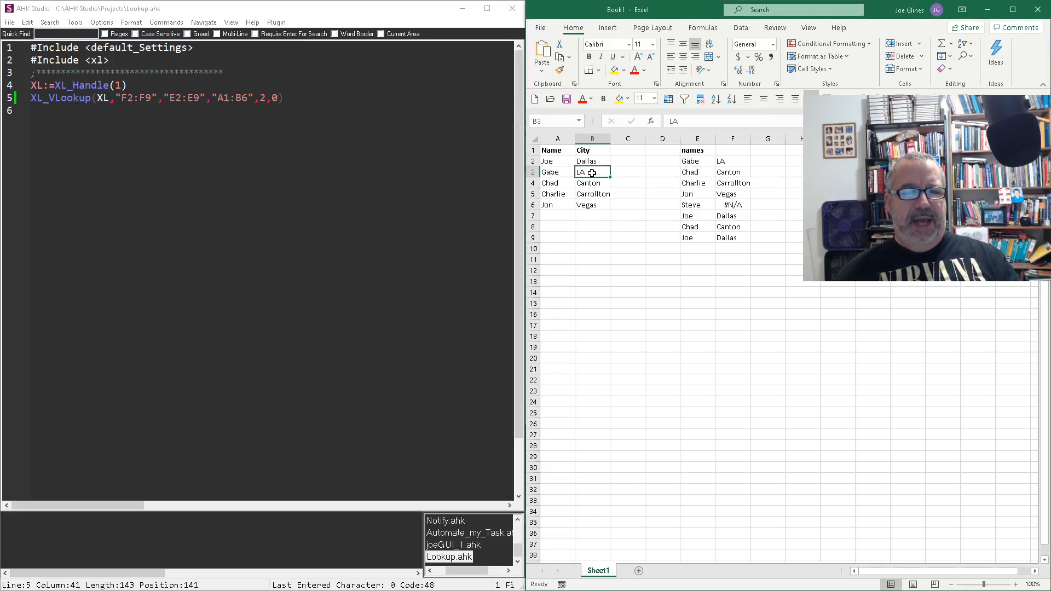
click(697, 172)
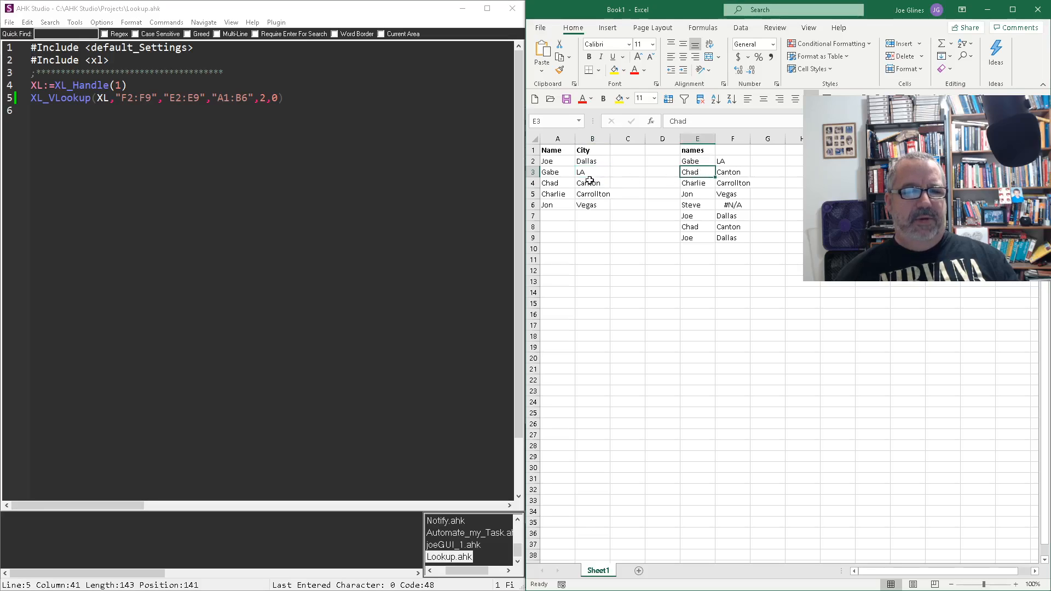
click(696, 194)
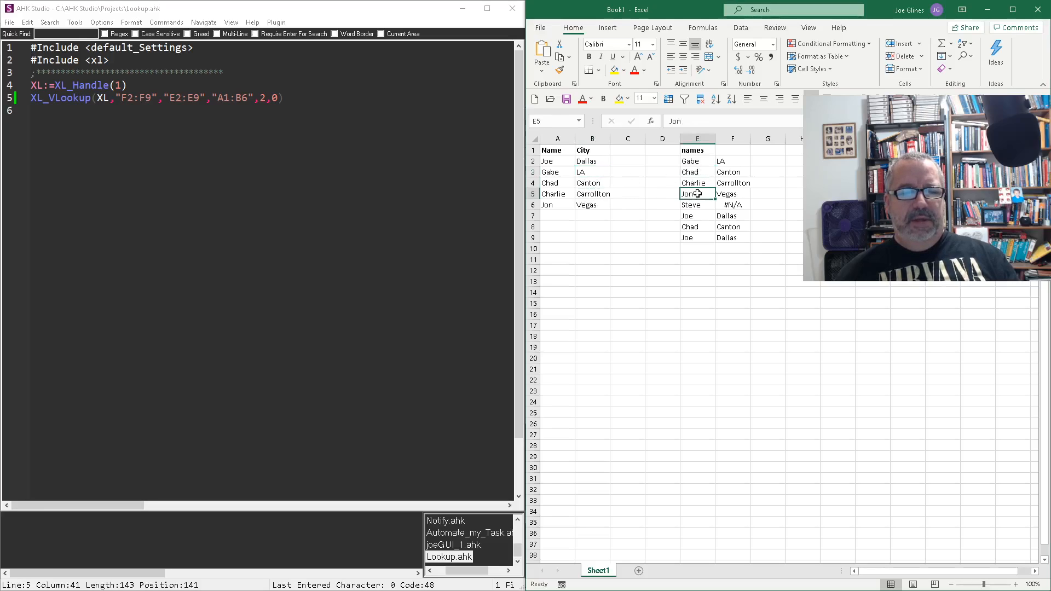
click(592, 205)
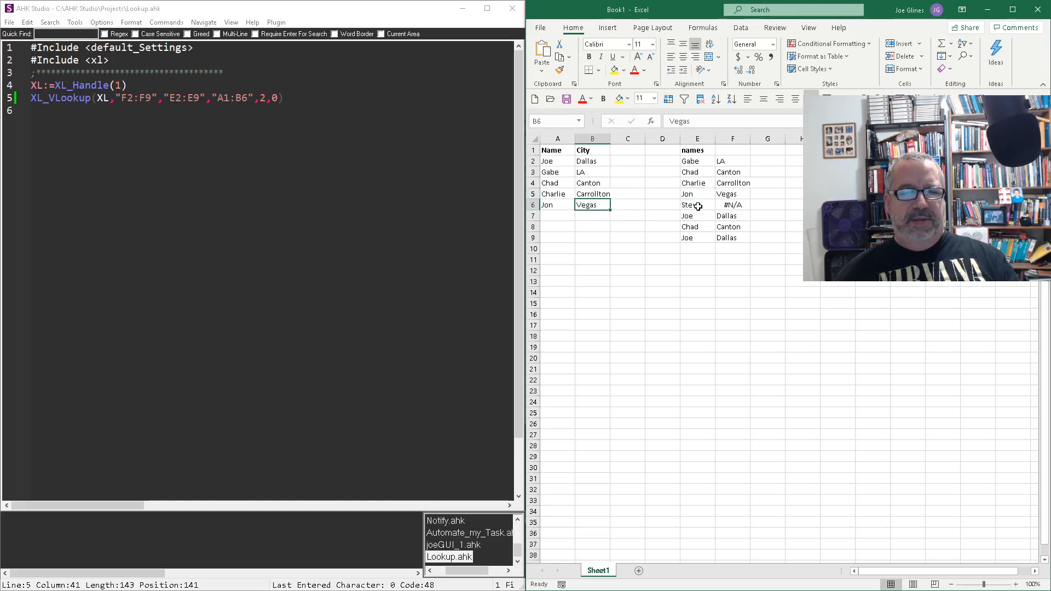
click(695, 204)
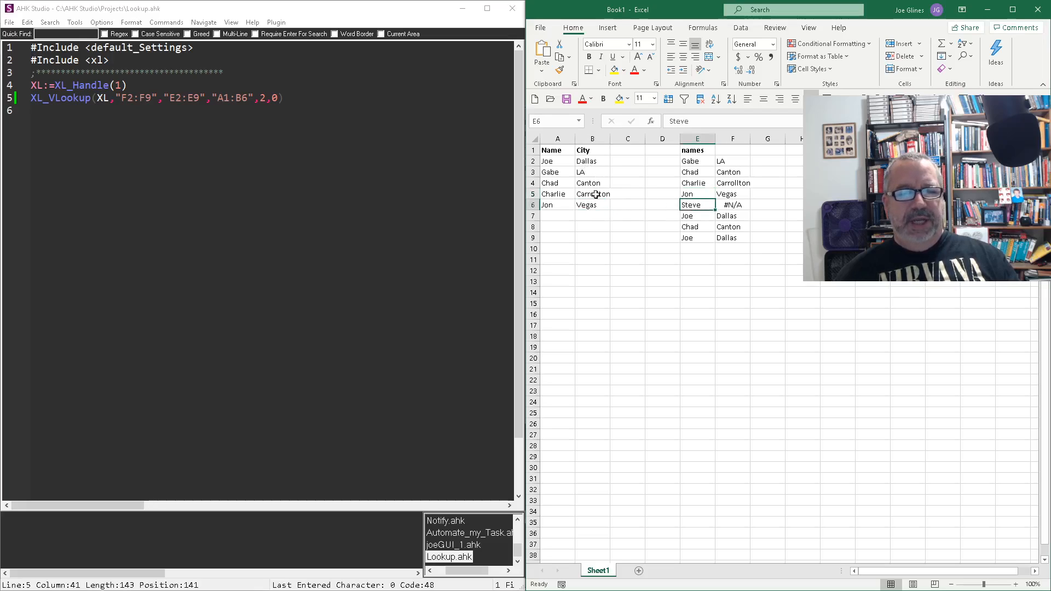
click(732, 205)
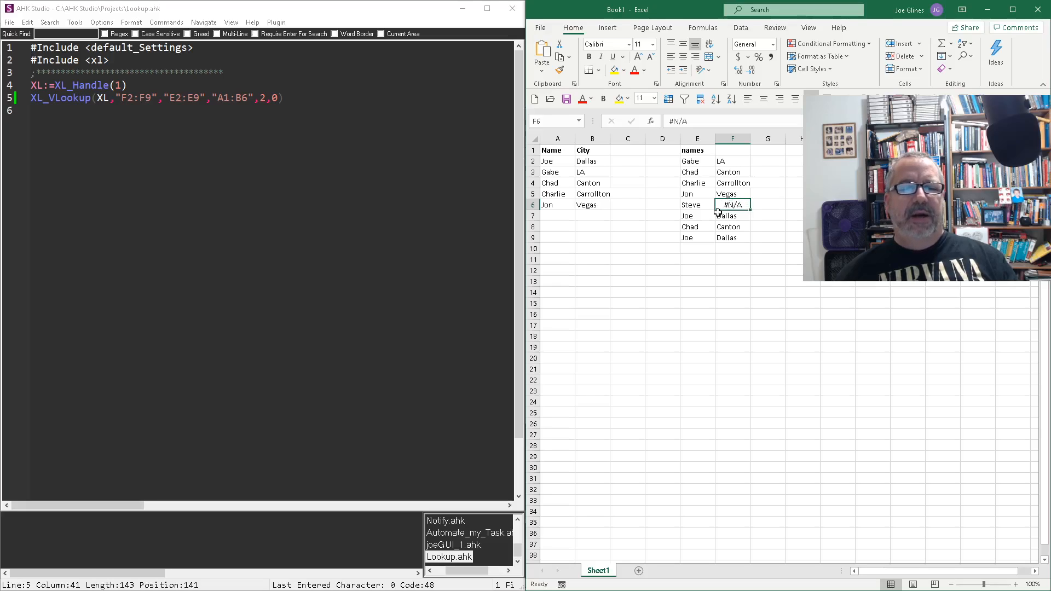
click(732, 215)
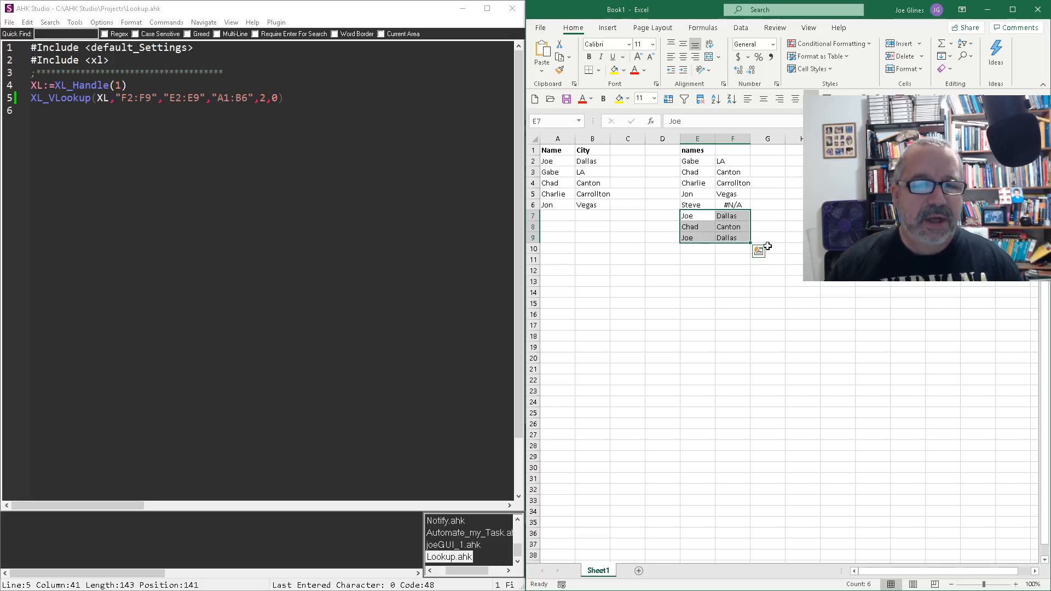
mouse_move(691, 192)
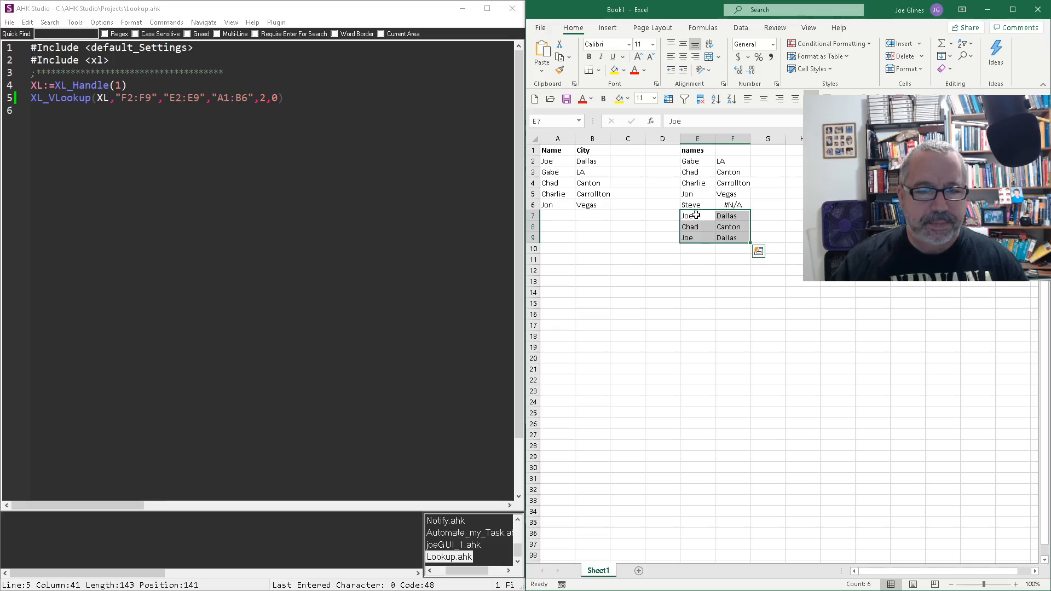
Retype E7 as lowercase joe and clear the cities from F2:F9
double_click(697, 215)
text(j)
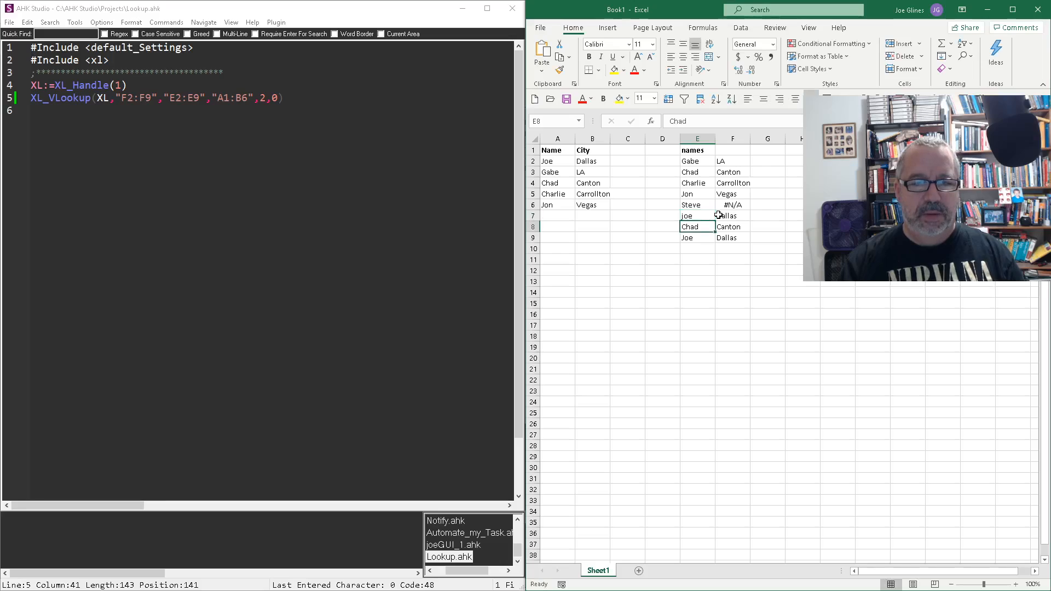
click(732, 215)
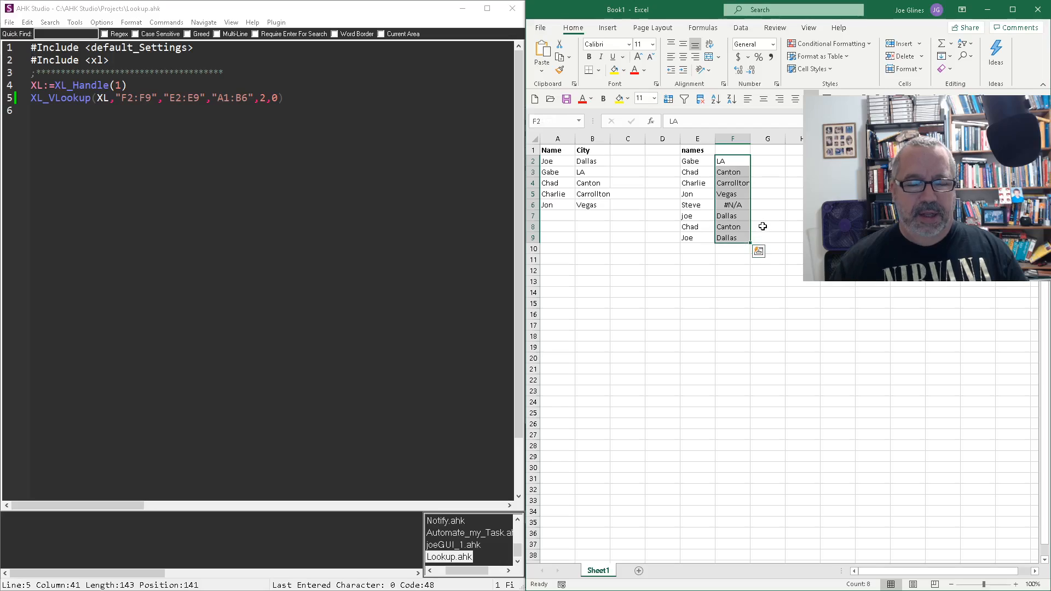
key(Delete)
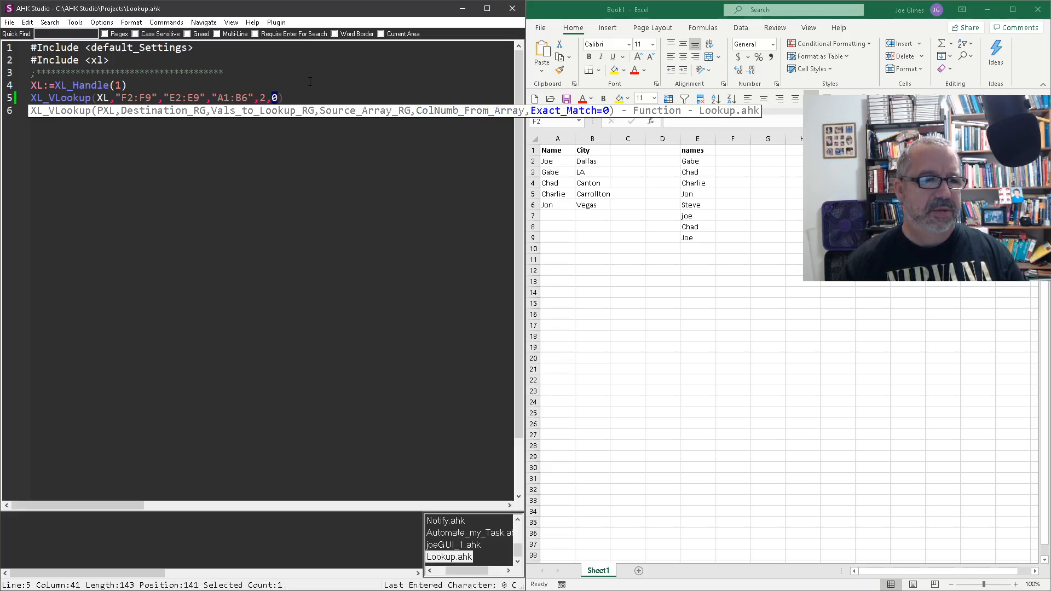
Change the final XL_VLookup argument to 1 and inspect the lowercase joe entry
text(1)
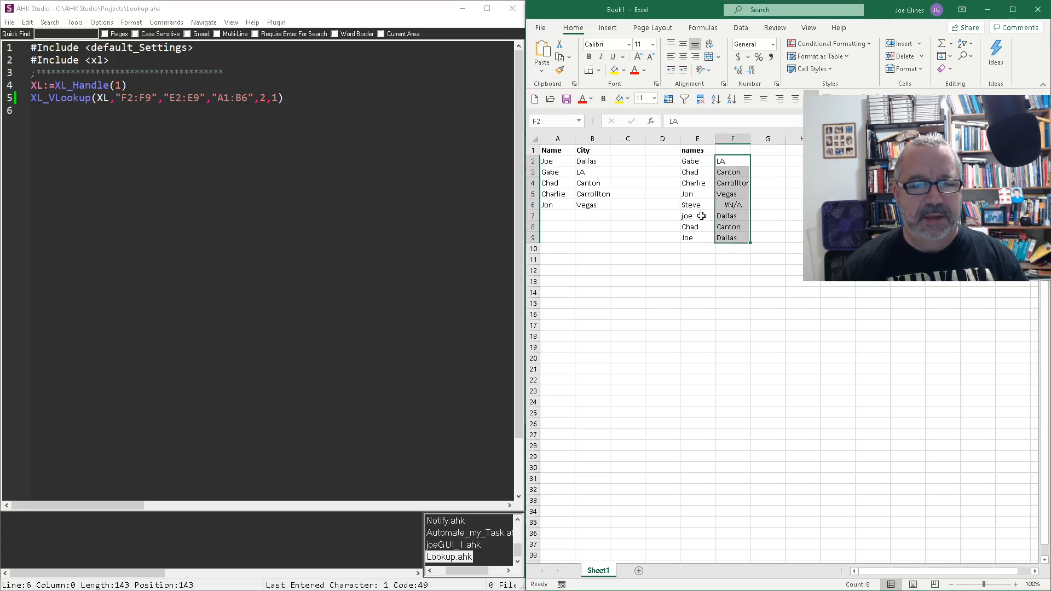
click(558, 161)
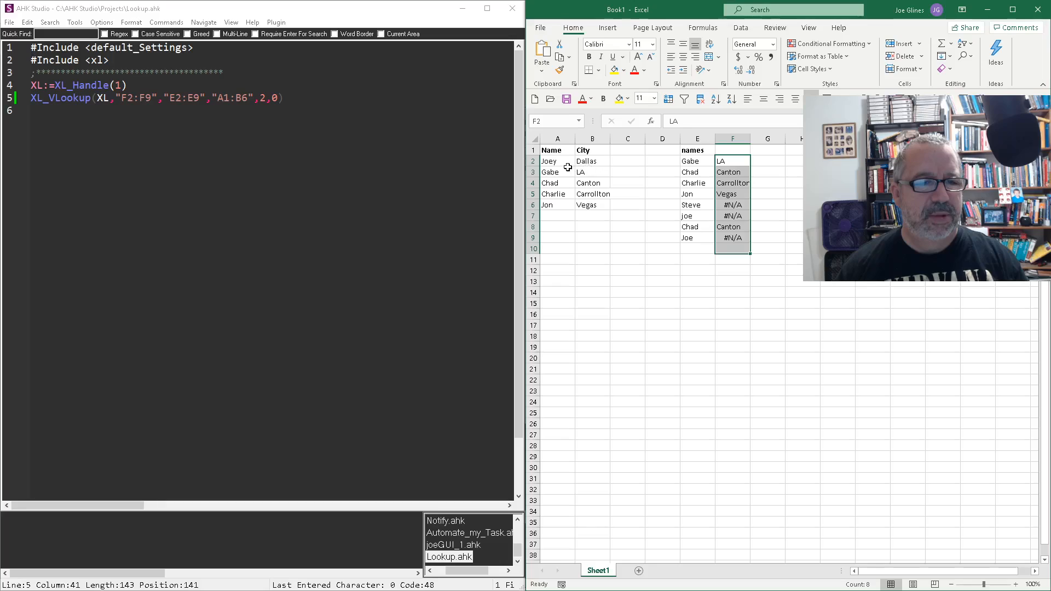
Select cell A2 and change Joey back to Joe
click(549, 161)
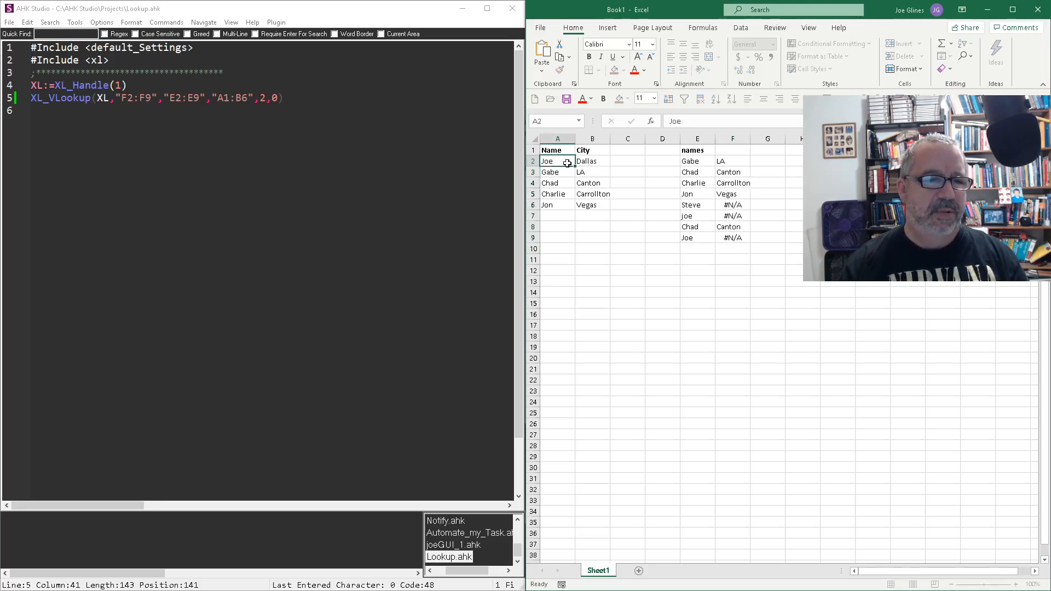
click(558, 171)
text(1)
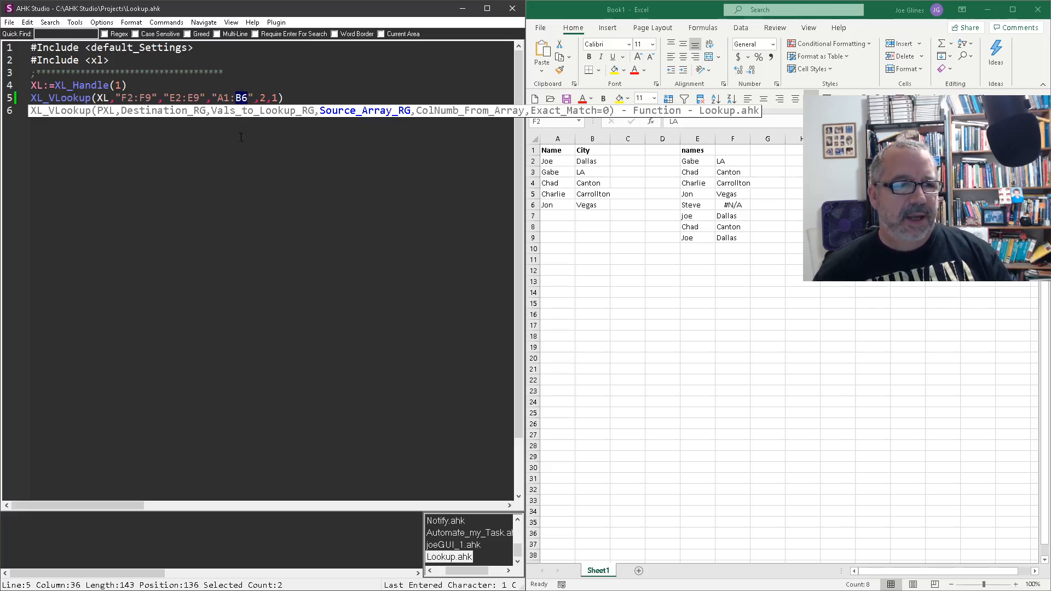
mouse_move(743, 251)
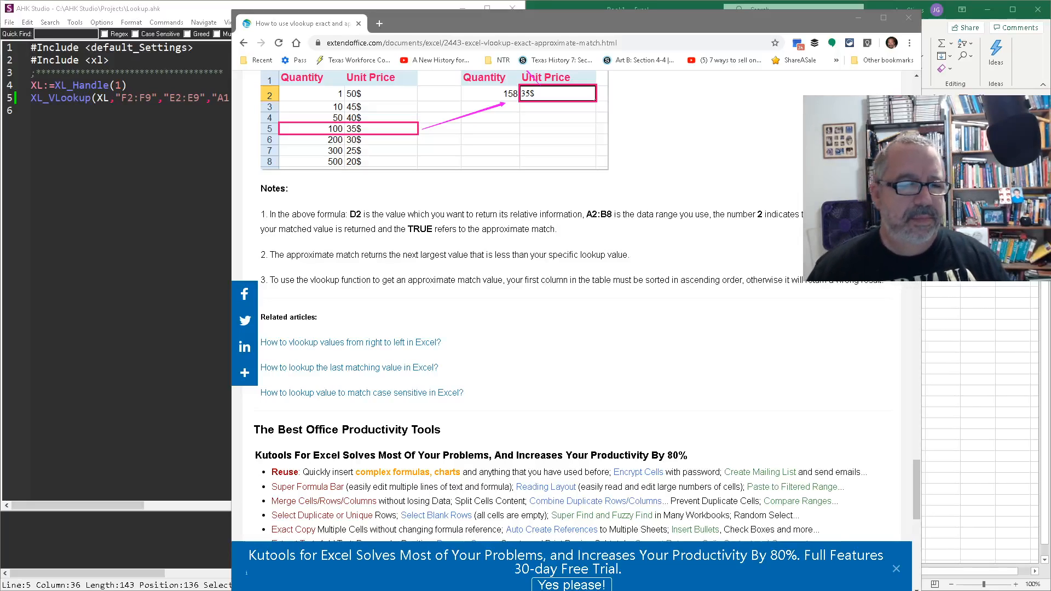
mouse_move(776, 251)
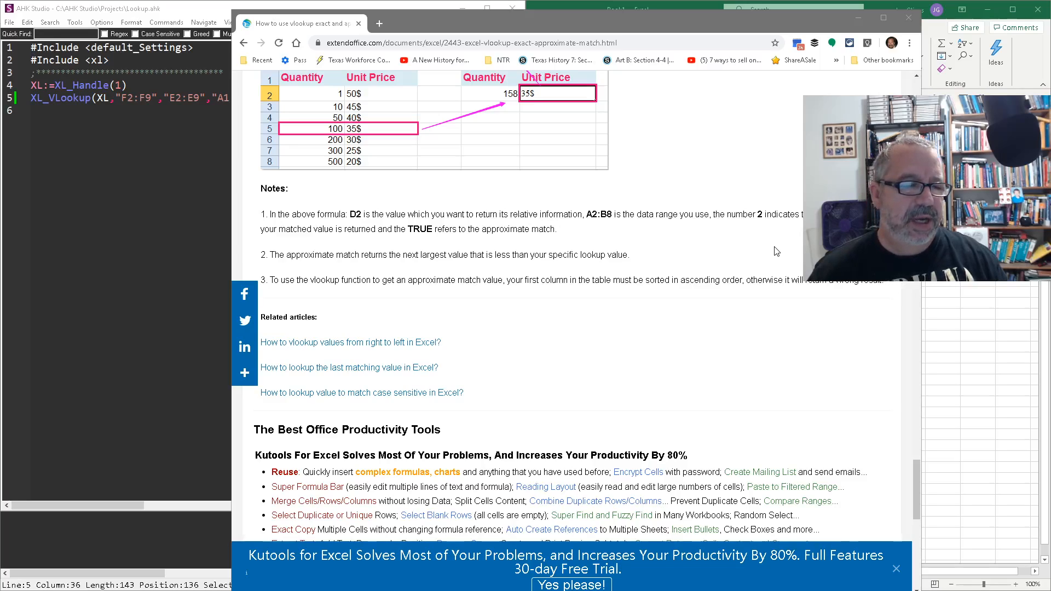
mouse_move(317, 253)
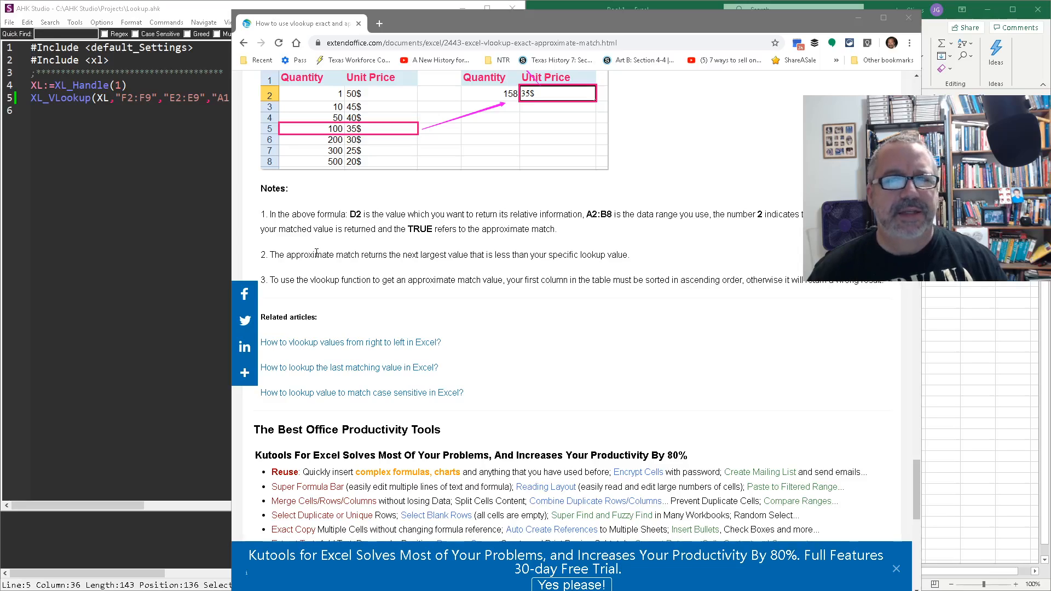